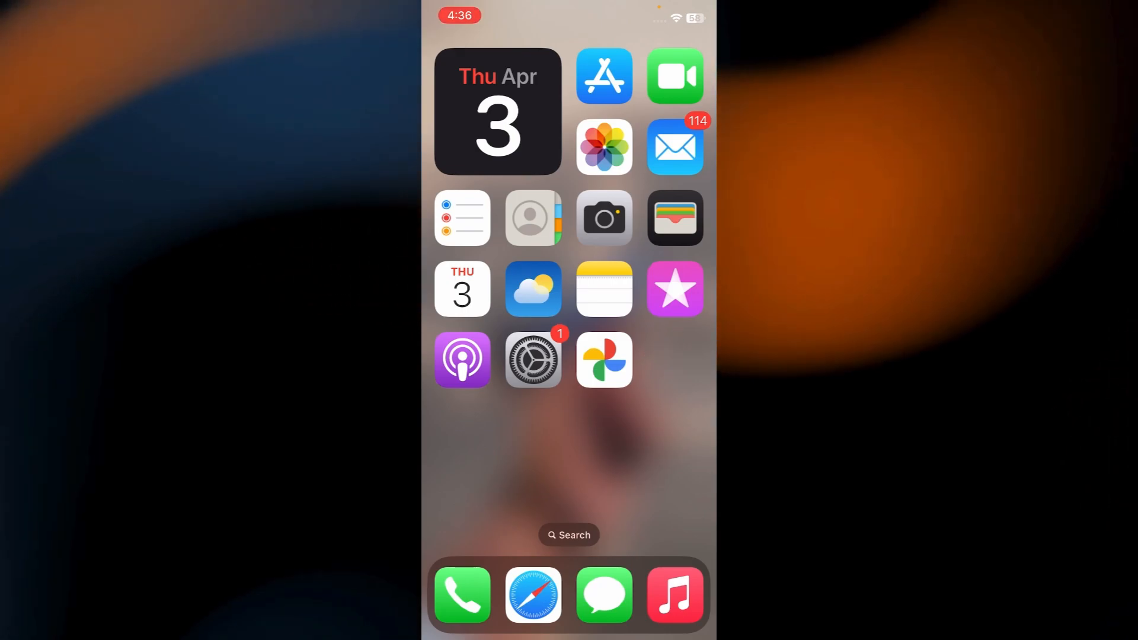
# Open Google Photos and begin a new Highlight video from the Create menu.
pyautogui.click(604, 360)
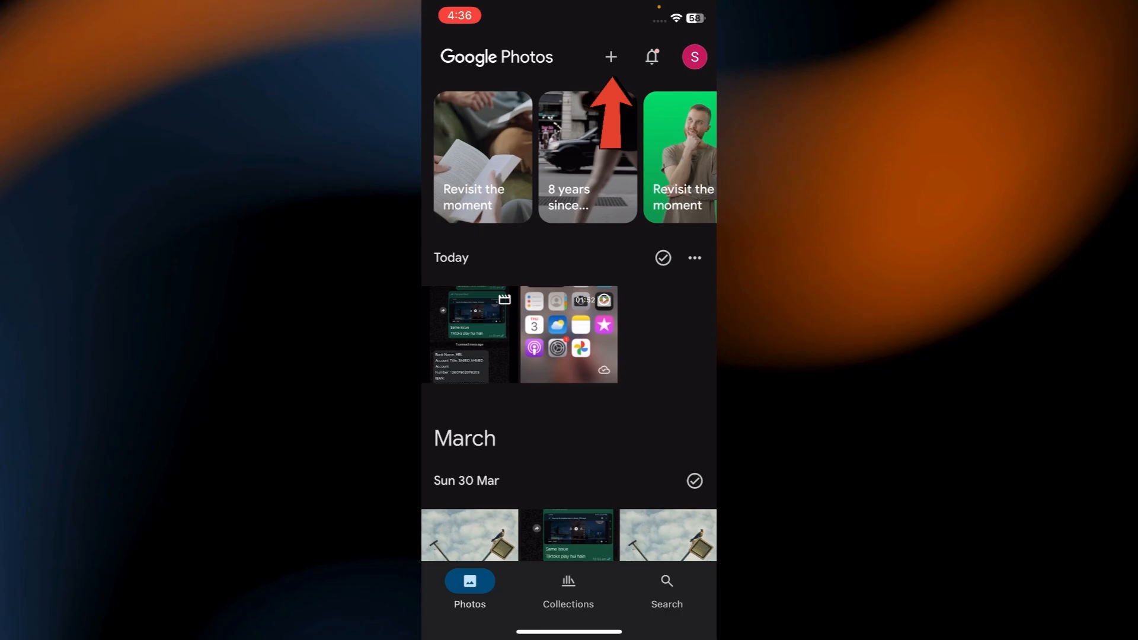
pyautogui.click(611, 57)
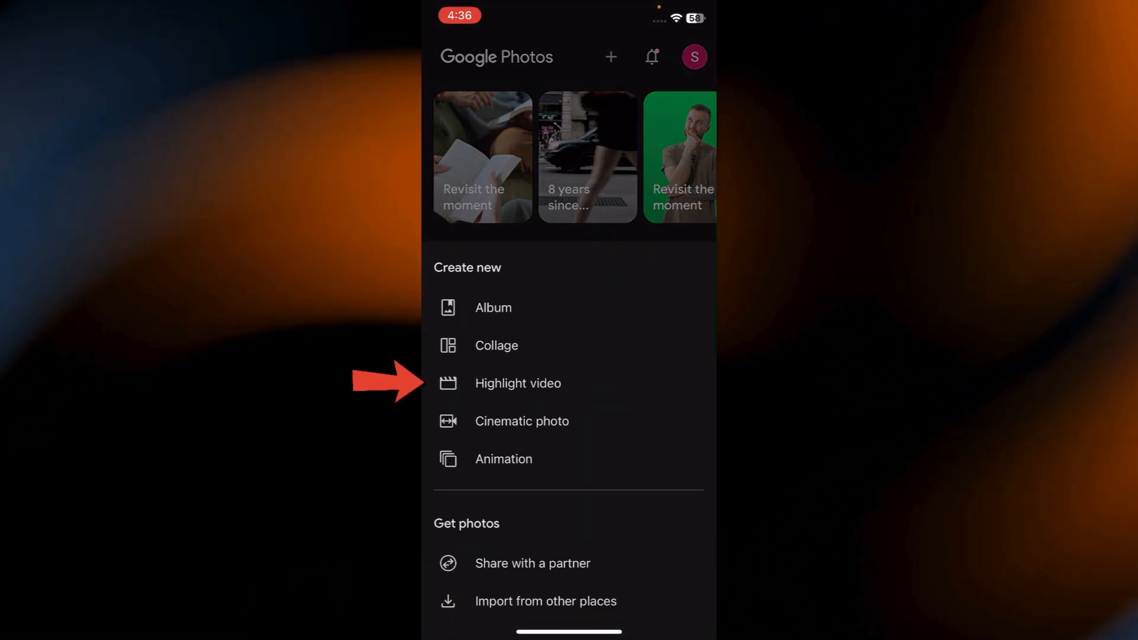
pyautogui.click(518, 384)
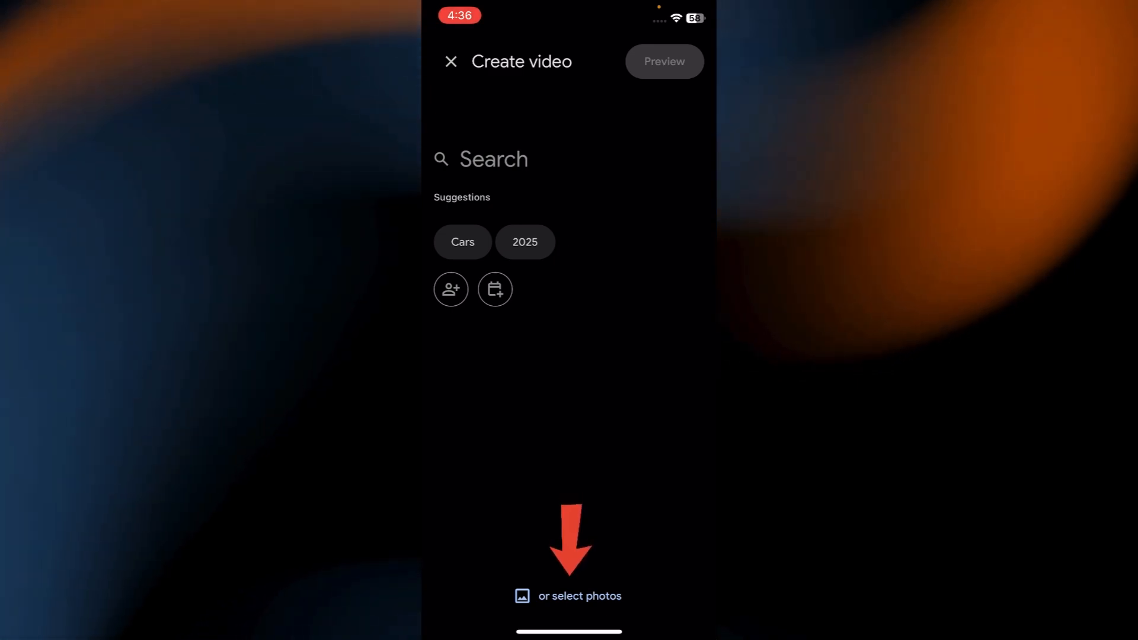
# Select all seven Thu 6 Mar photos and generate the highlight video from them.
pyautogui.click(569, 596)
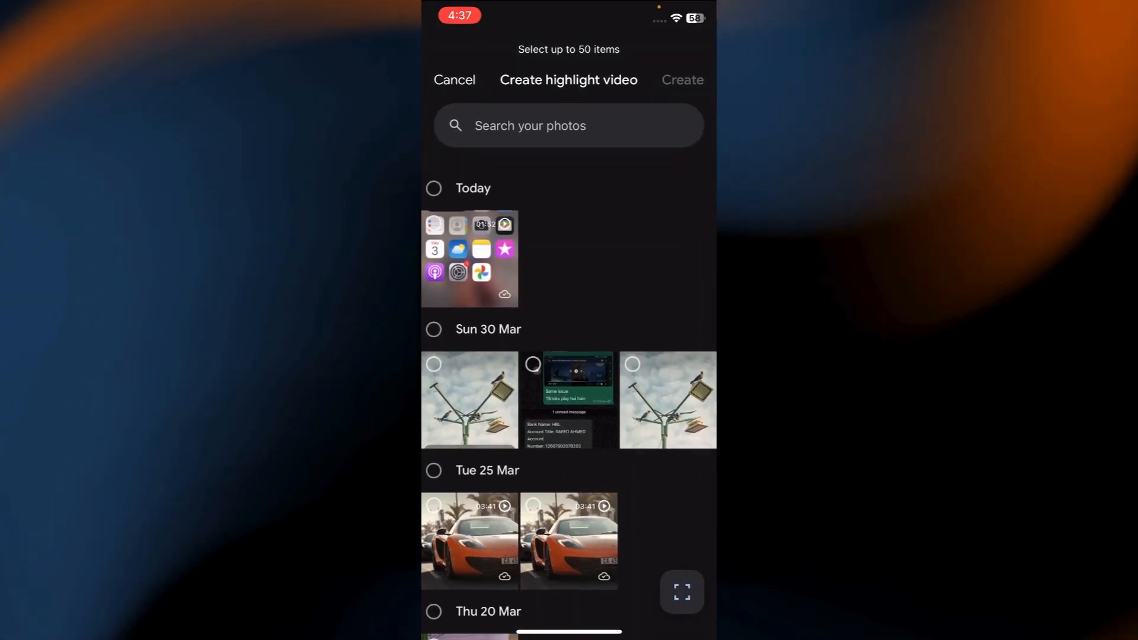
pyautogui.scroll(-3)
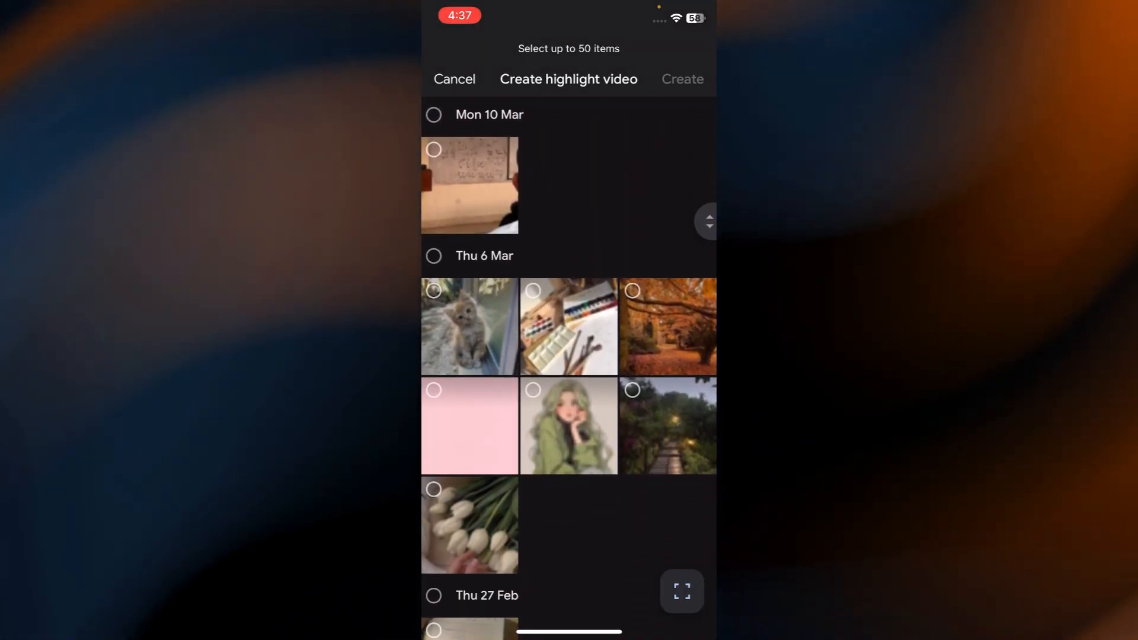
pyautogui.click(433, 255)
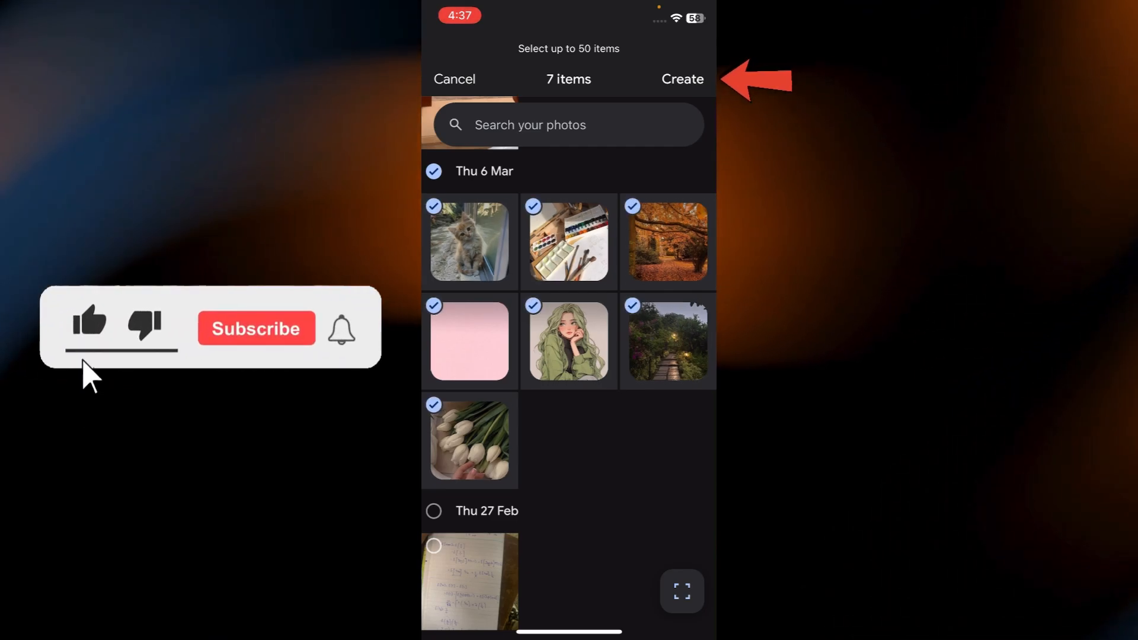
pyautogui.click(681, 78)
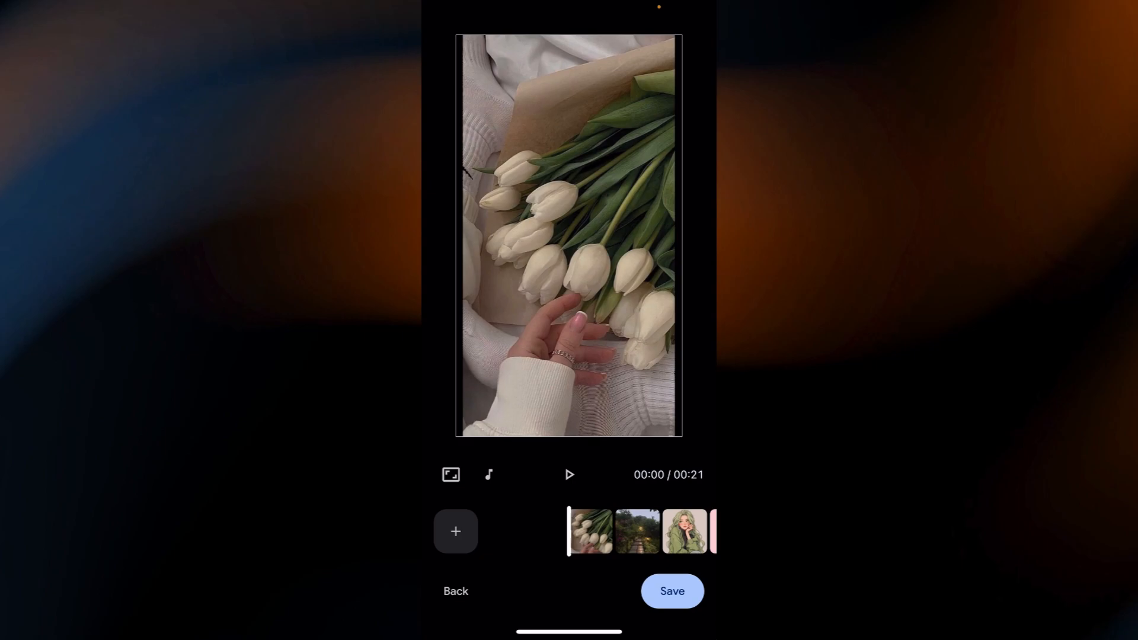
# Pick a new soundtrack, lengthening the highlight video from 21 to 24 seconds.
pyautogui.click(590, 530)
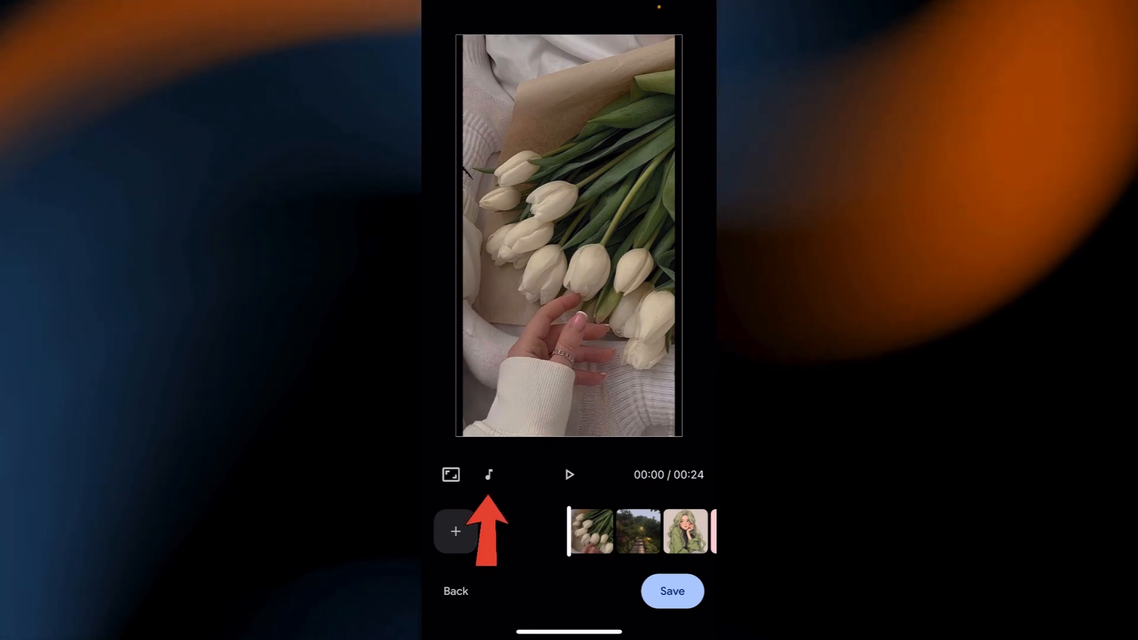
pyautogui.click(488, 475)
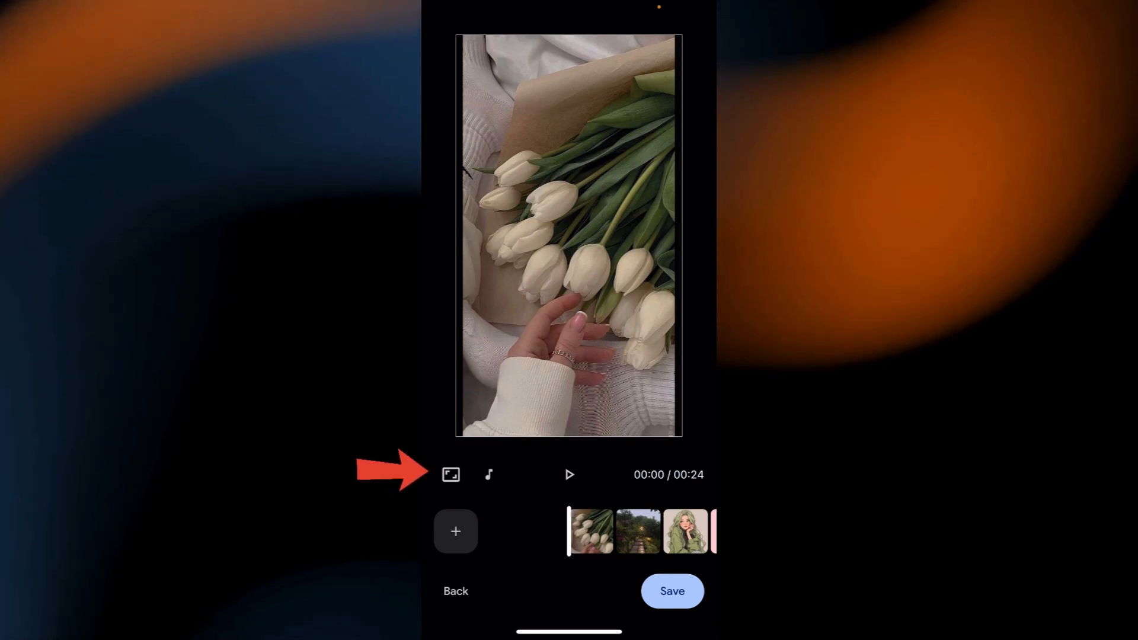
# Set the highlight video's aspect ratio to 9:16 portrait.
pyautogui.click(450, 474)
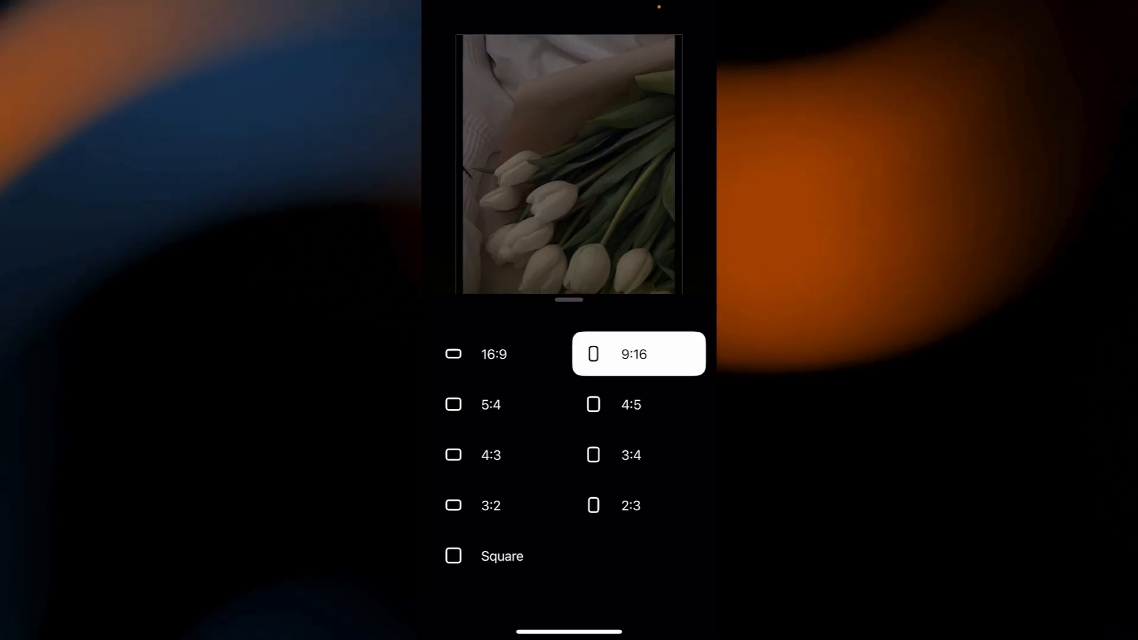
pyautogui.click(637, 353)
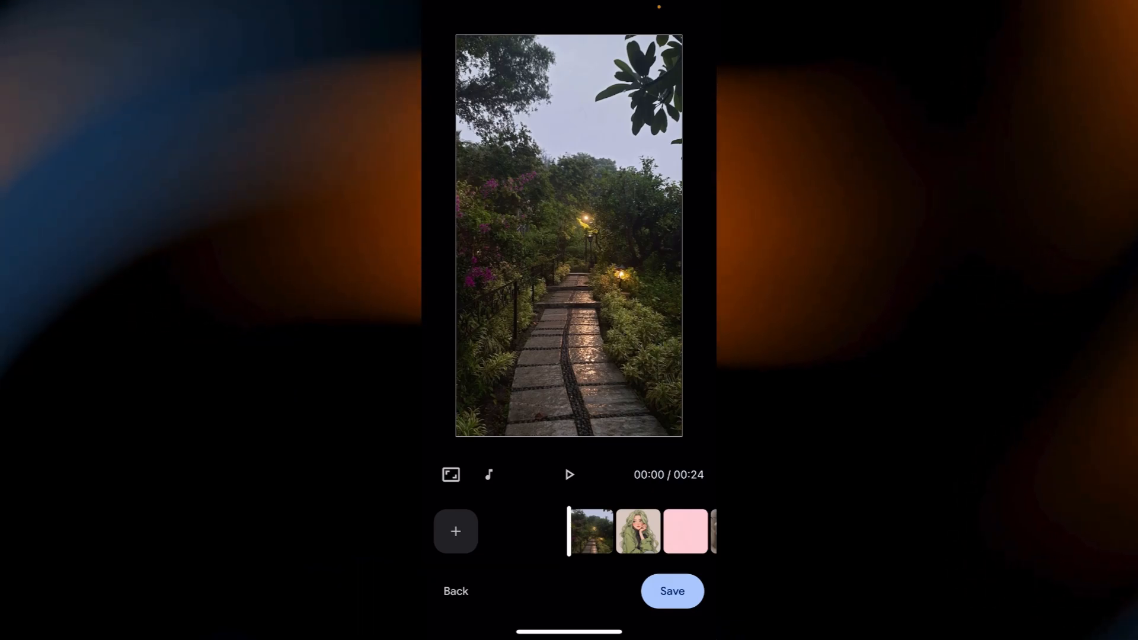
# Swap the garden path clip for the lock-screen birds photo and save the video.
pyautogui.click(589, 531)
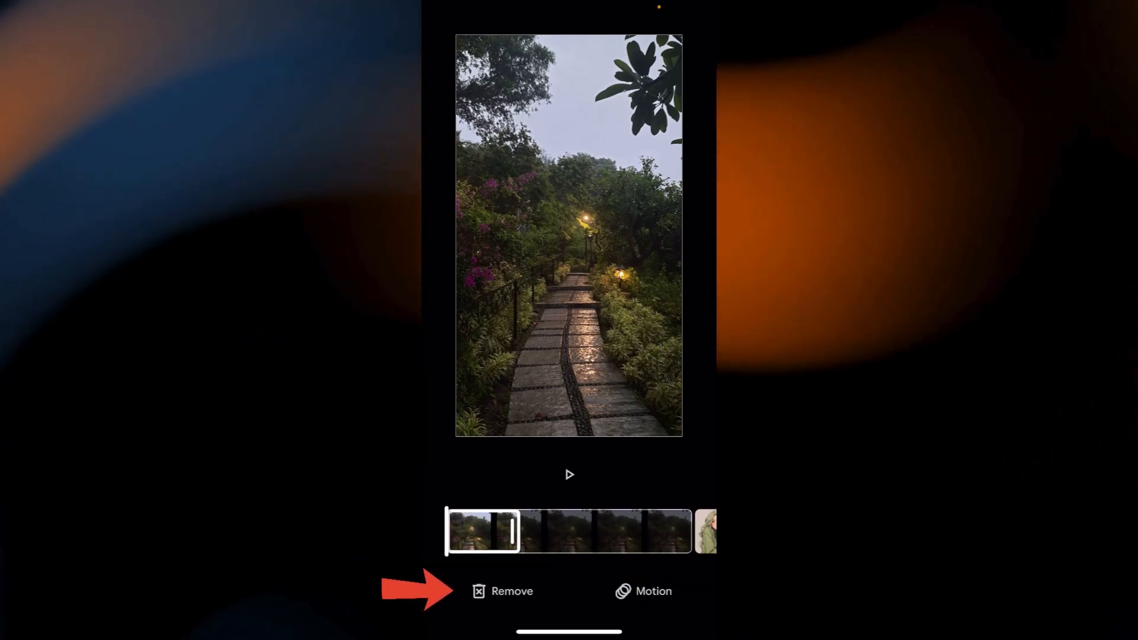
pyautogui.click(511, 591)
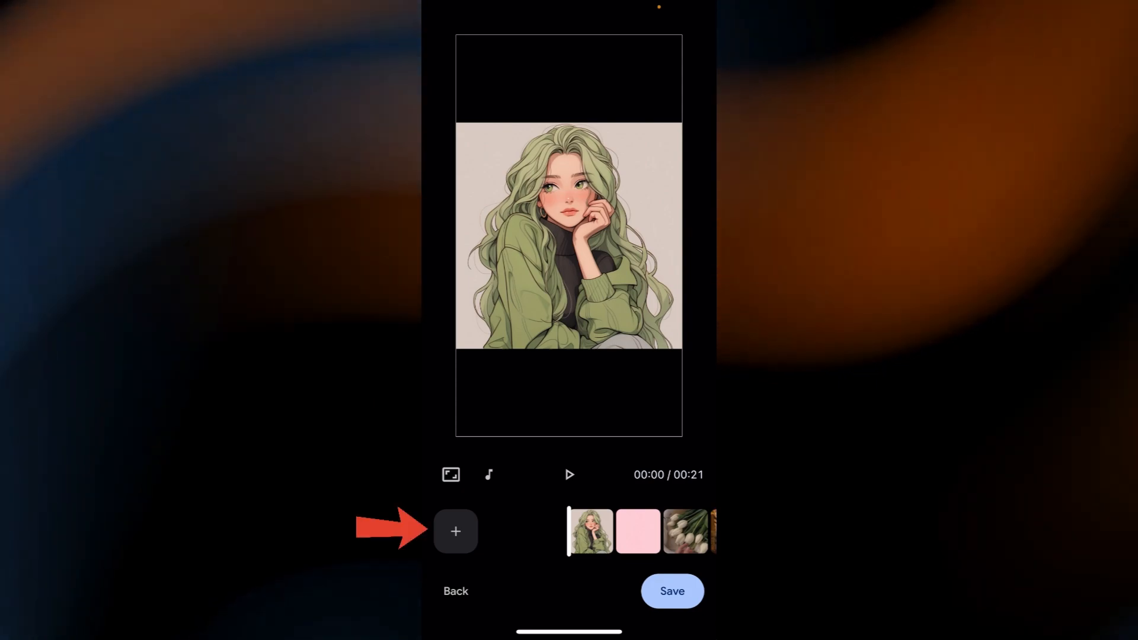
pyautogui.click(456, 531)
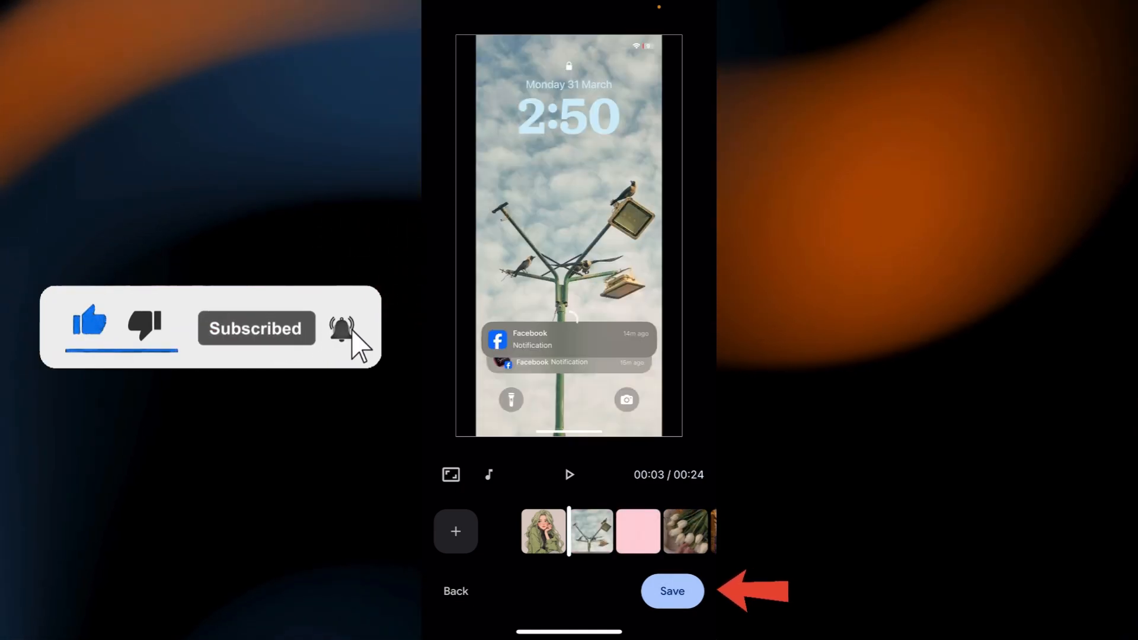
pyautogui.click(670, 590)
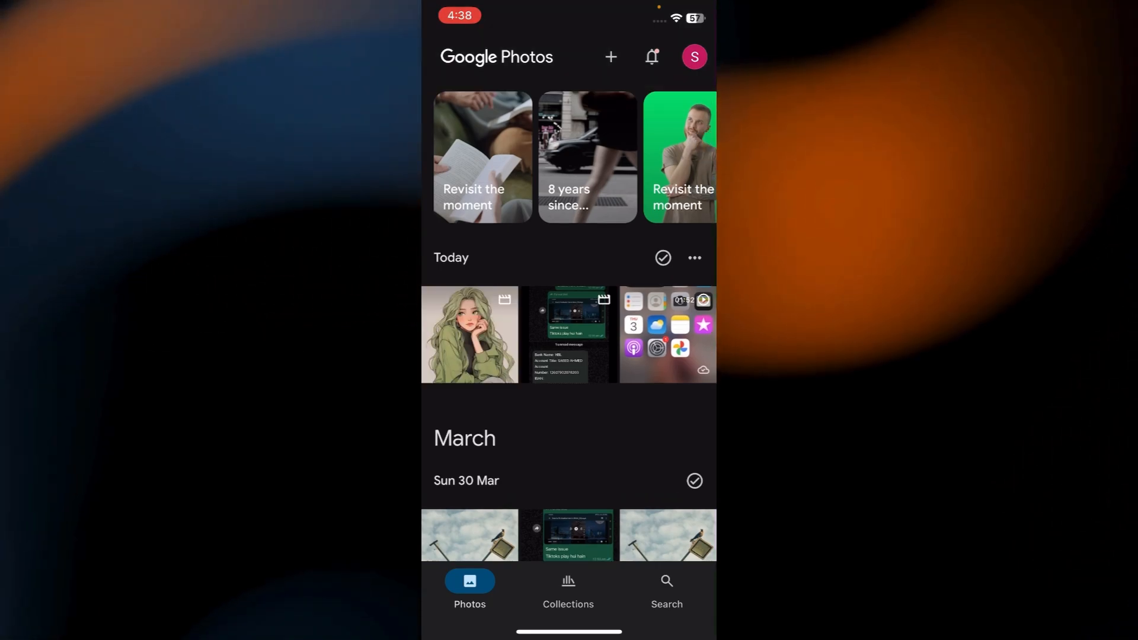
# Open the saved video from Today, save it to the camera roll, and go back.
pyautogui.click(469, 334)
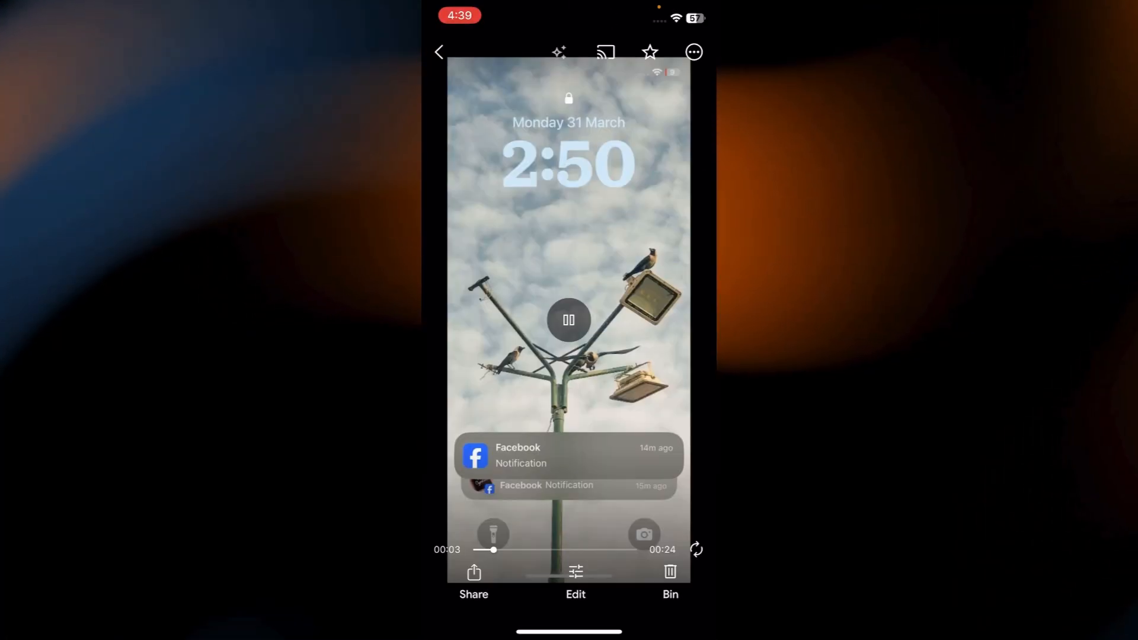
pyautogui.click(568, 320)
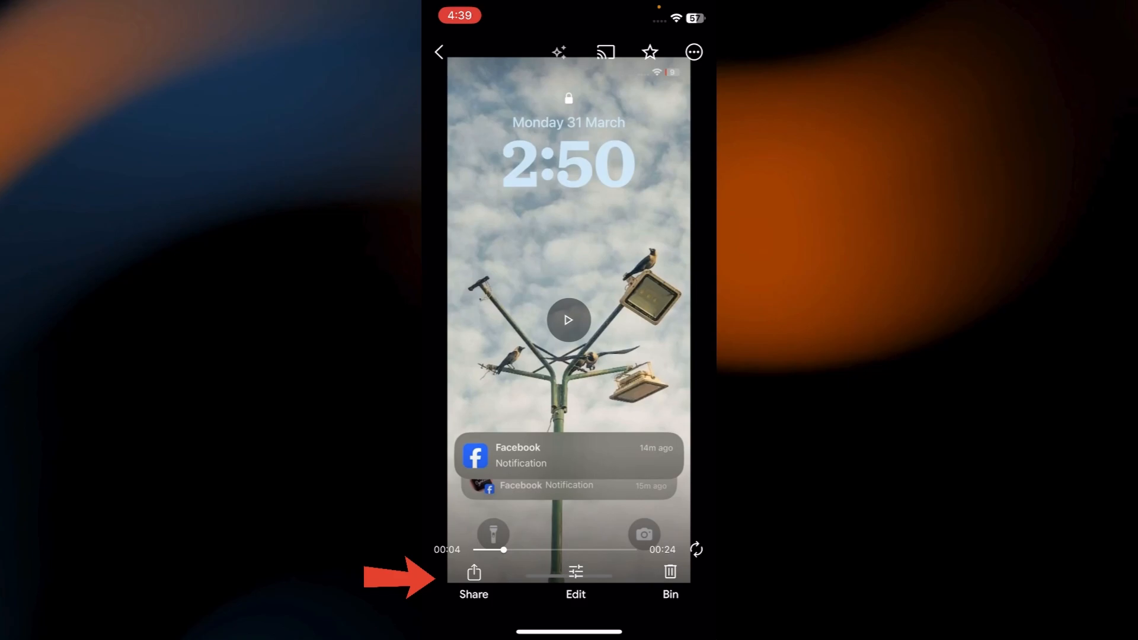
pyautogui.click(473, 573)
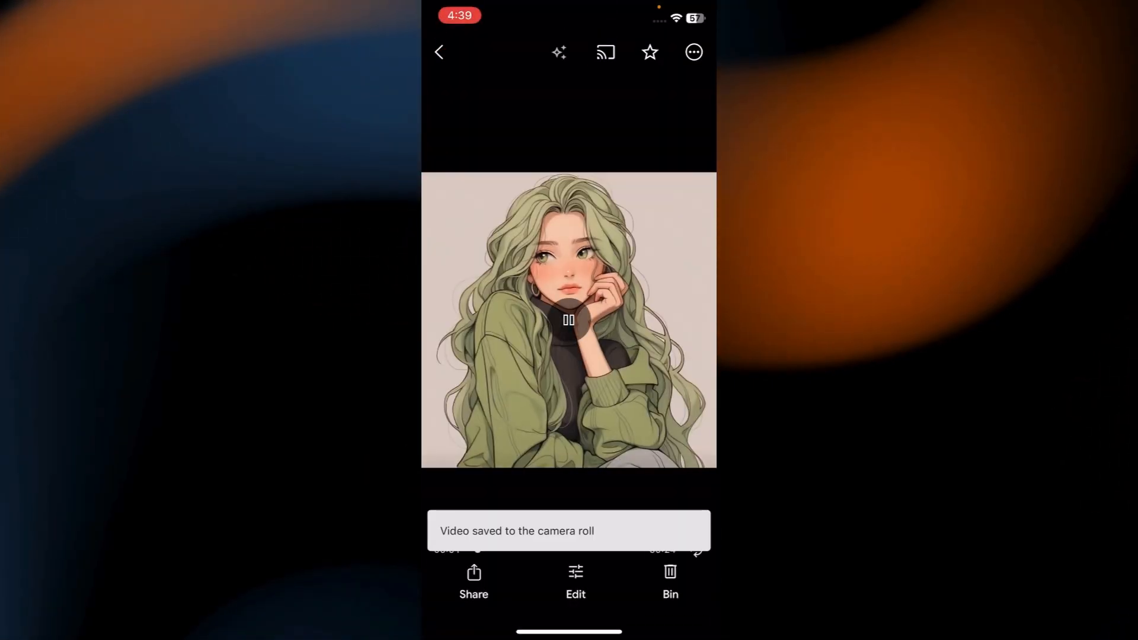
pyautogui.click(439, 52)
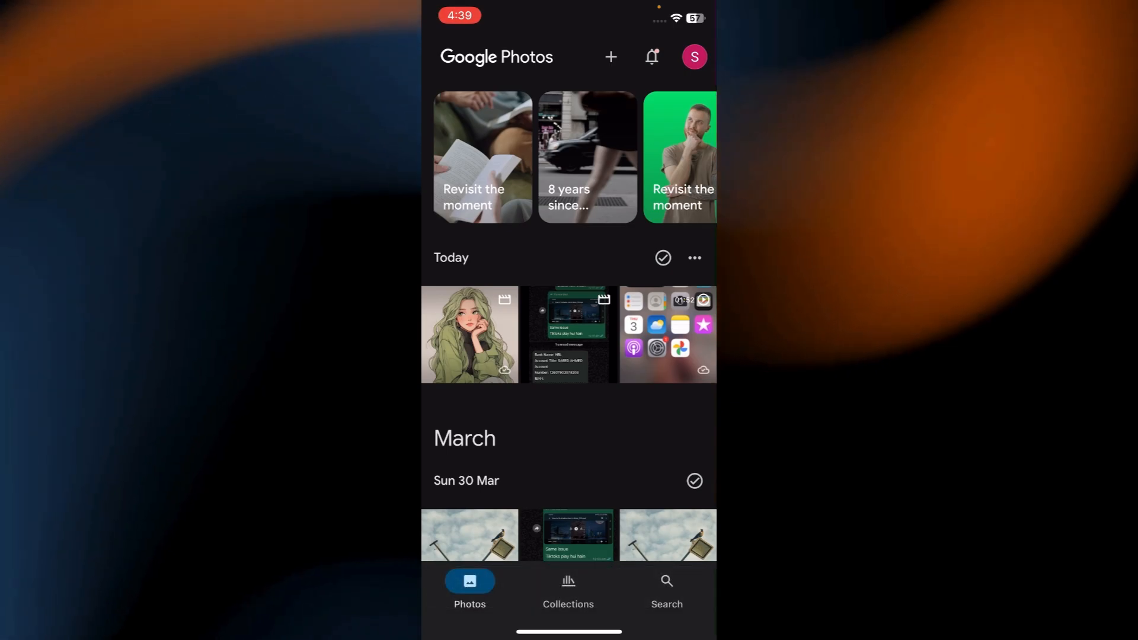